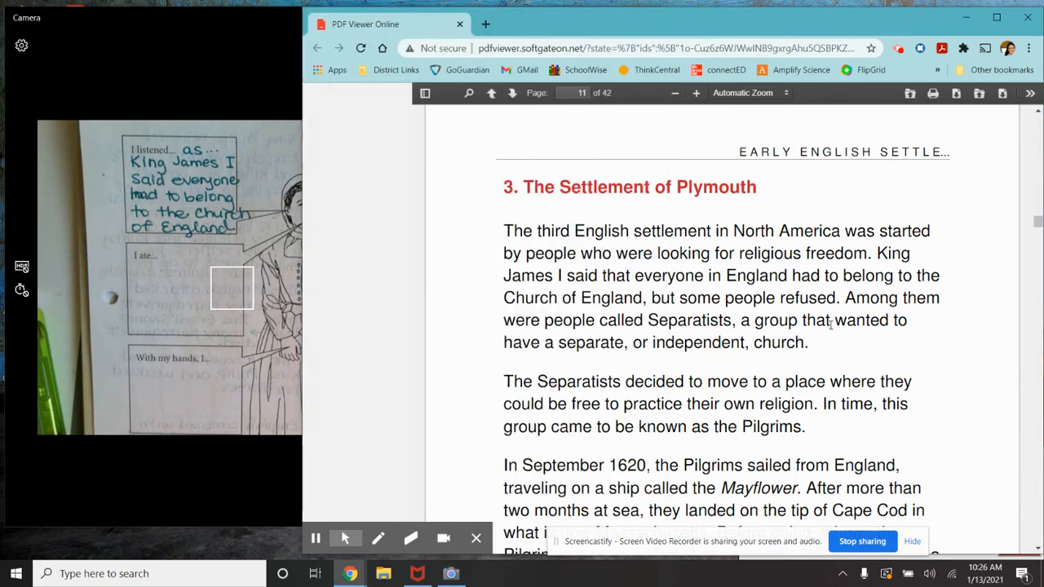
mouse_move(717, 351)
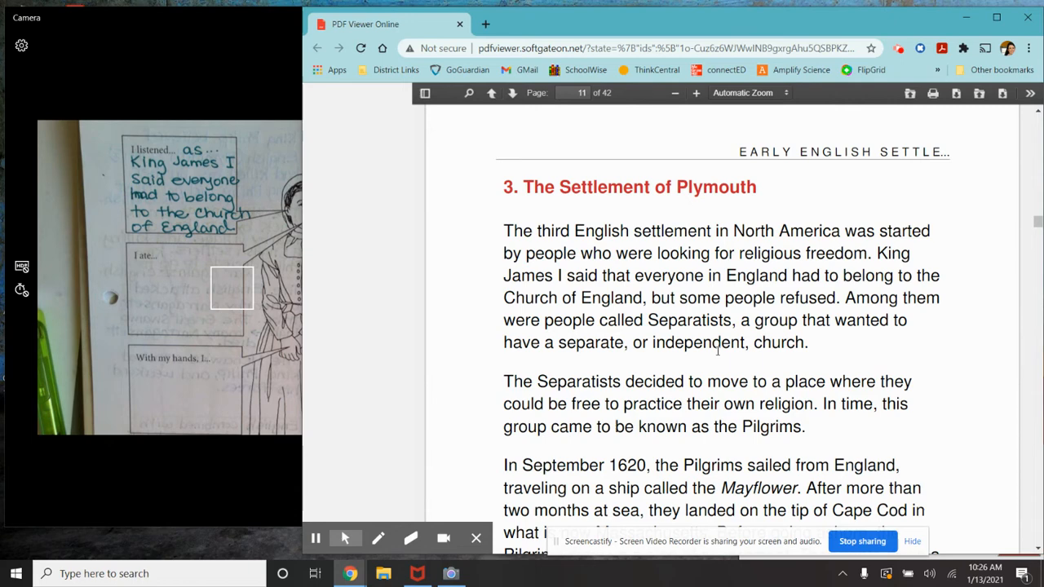
mouse_move(710, 404)
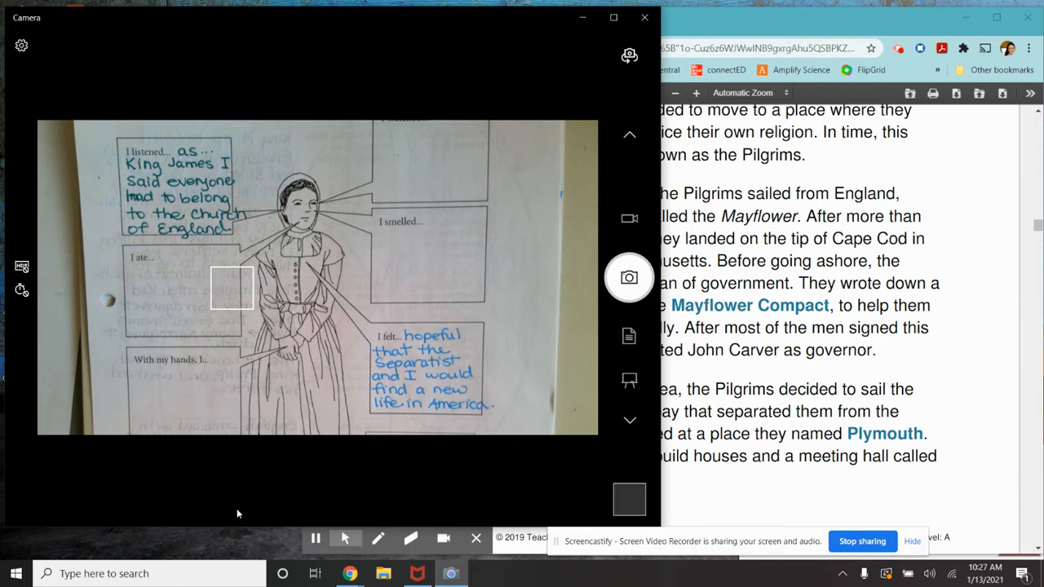
mouse_move(389, 306)
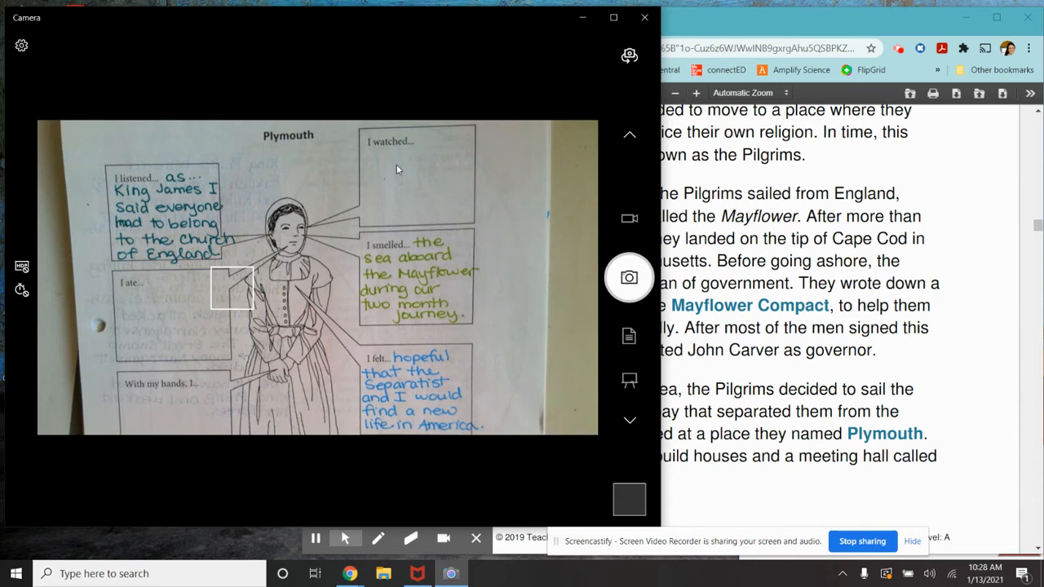
mouse_move(415, 163)
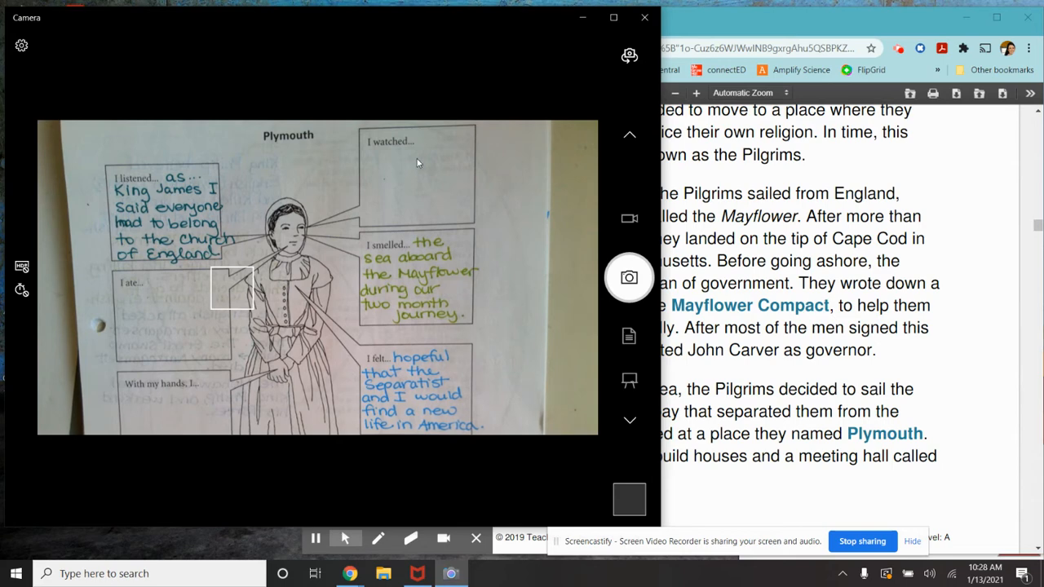
mouse_move(398, 183)
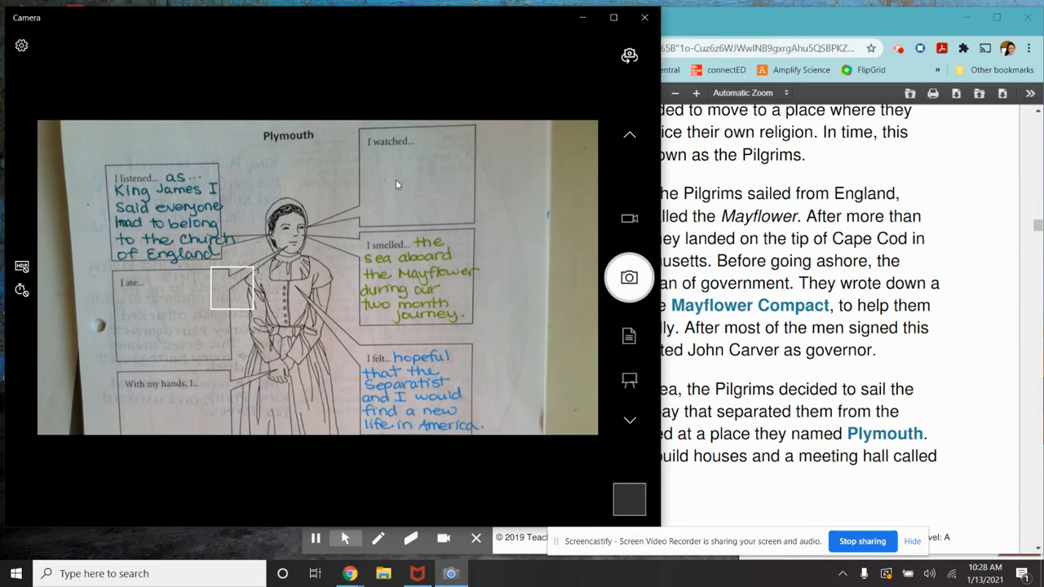
mouse_move(430, 190)
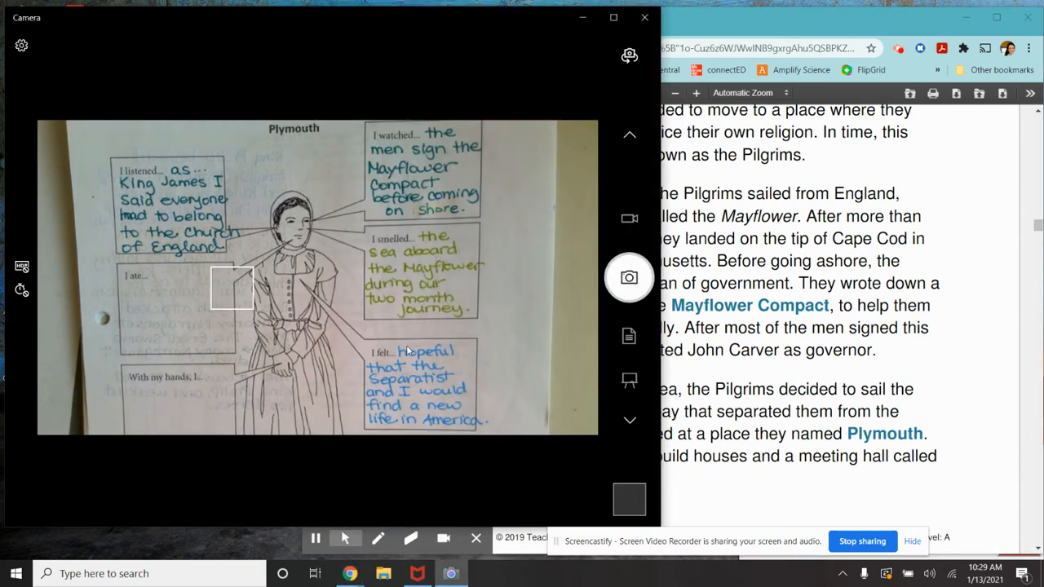
mouse_move(381, 493)
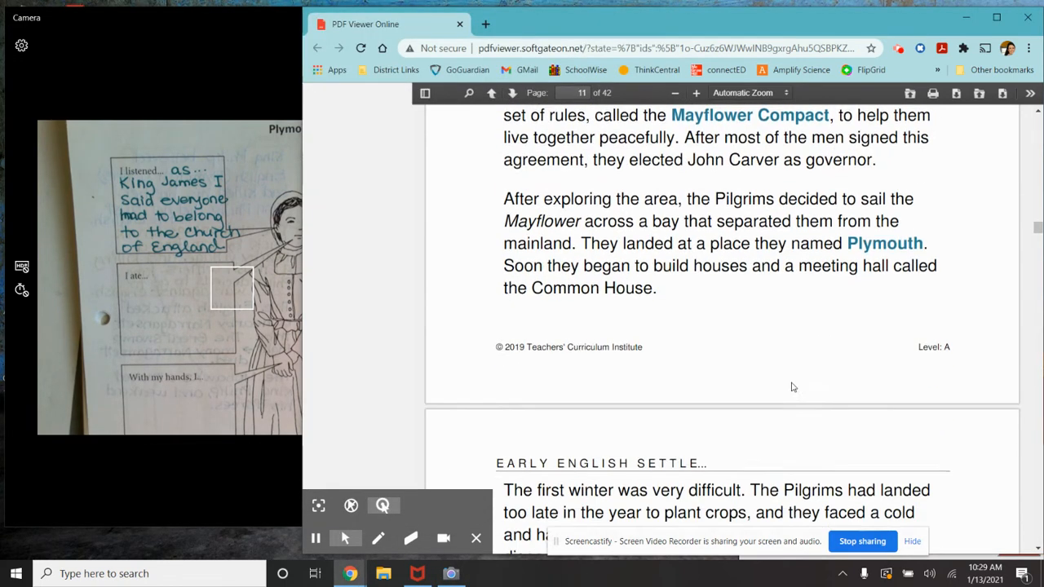
scroll("down", 3)
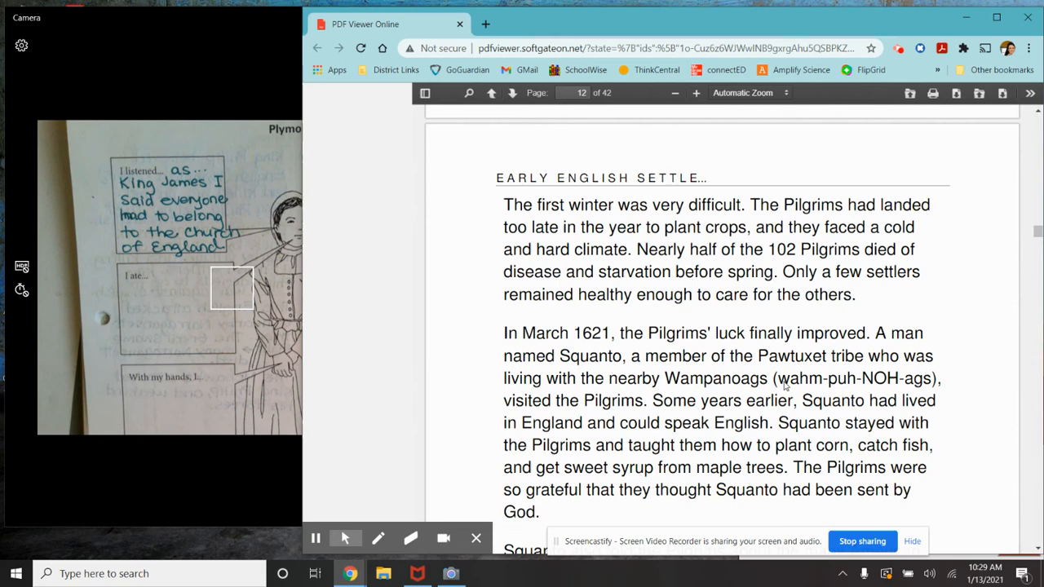
scroll("down", 3)
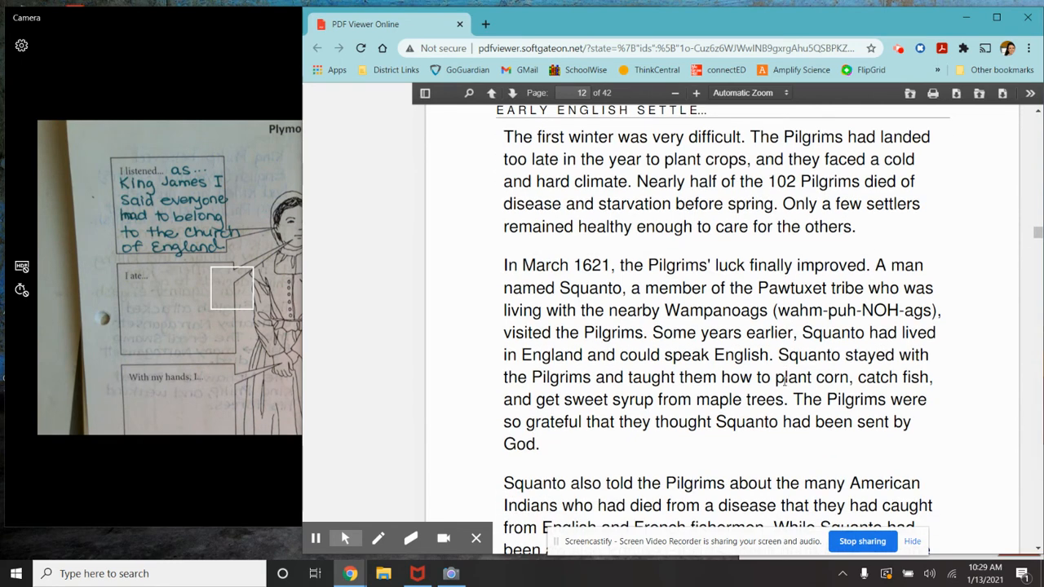
mouse_move(822, 388)
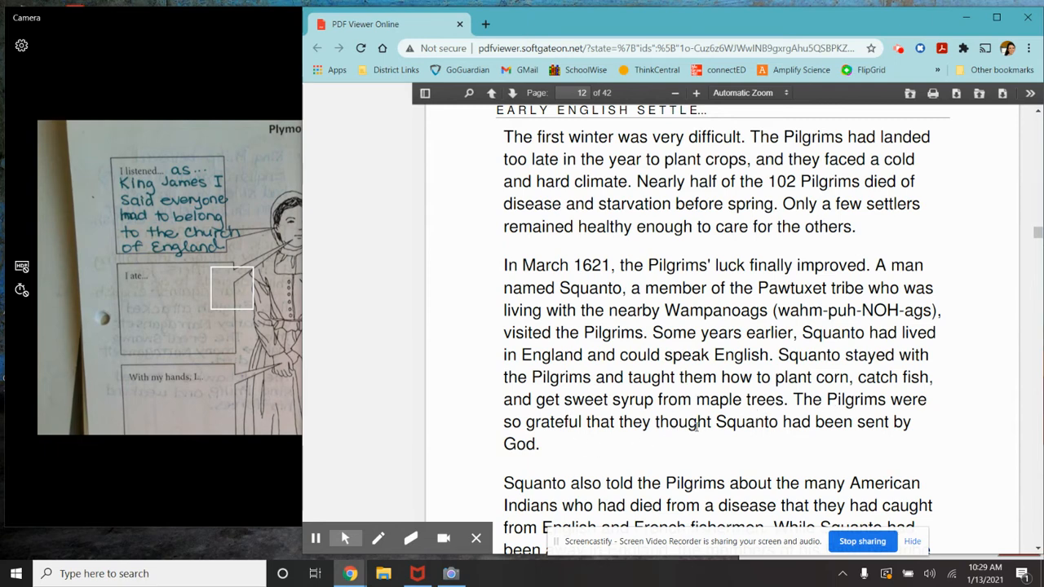
scroll("down", 3)
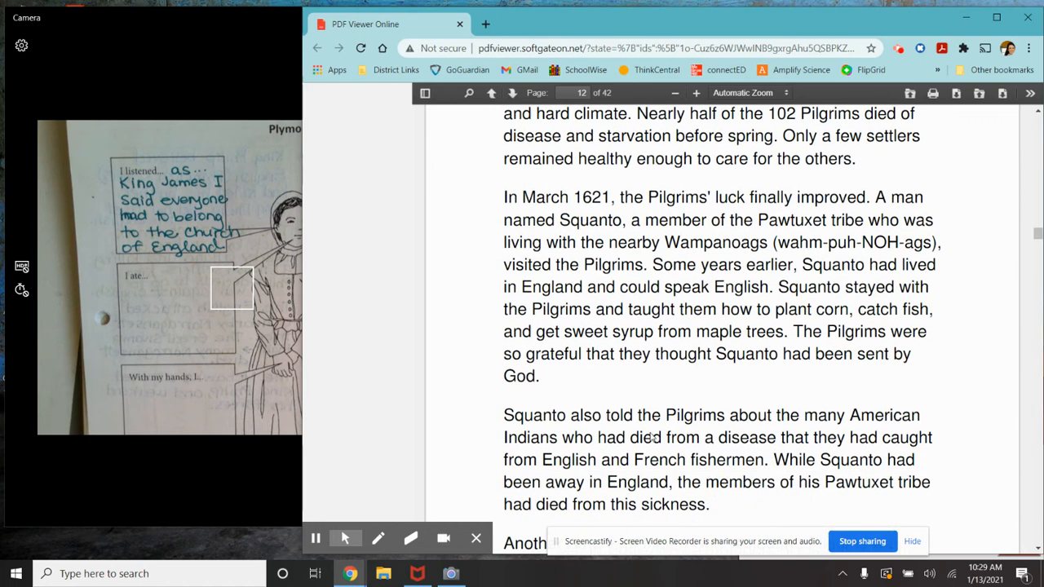
mouse_move(679, 436)
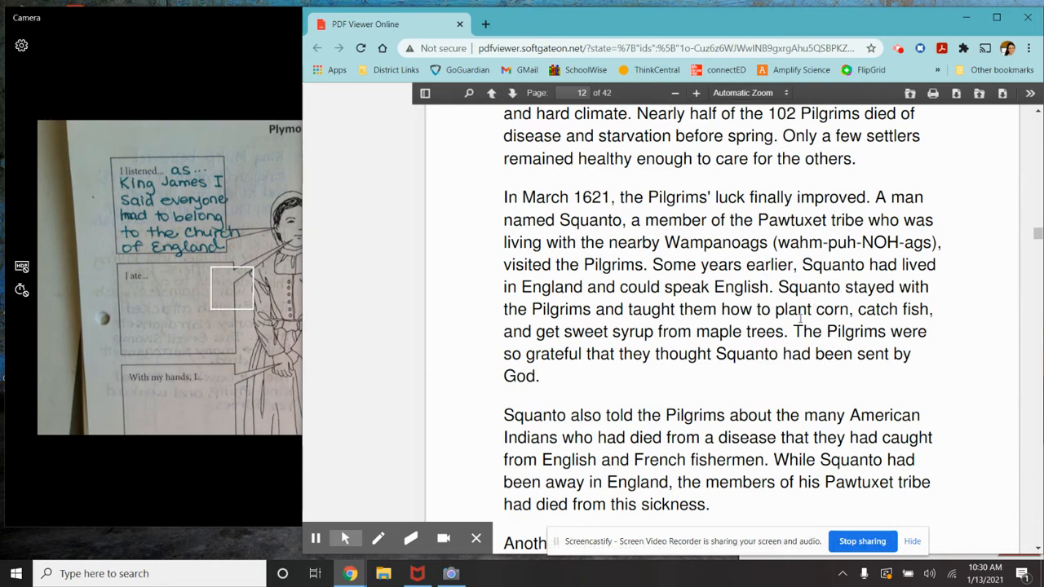
mouse_move(905, 312)
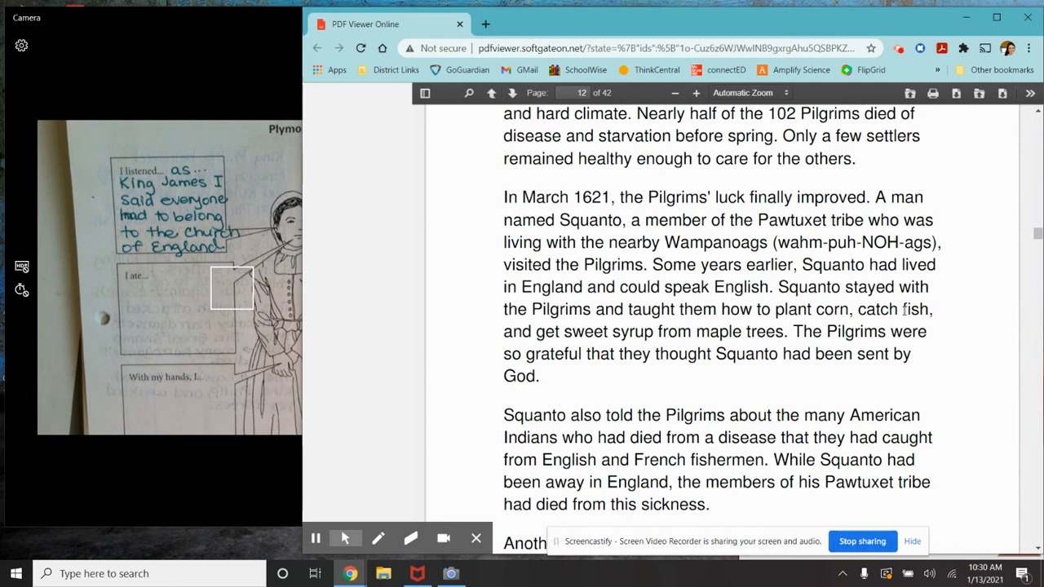
mouse_move(938, 313)
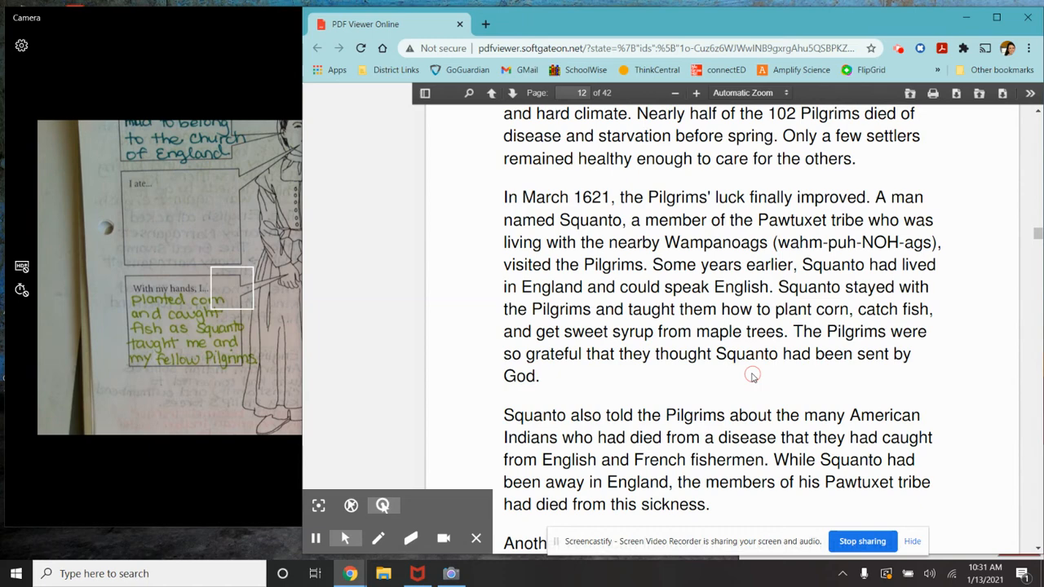
scroll("down", 3)
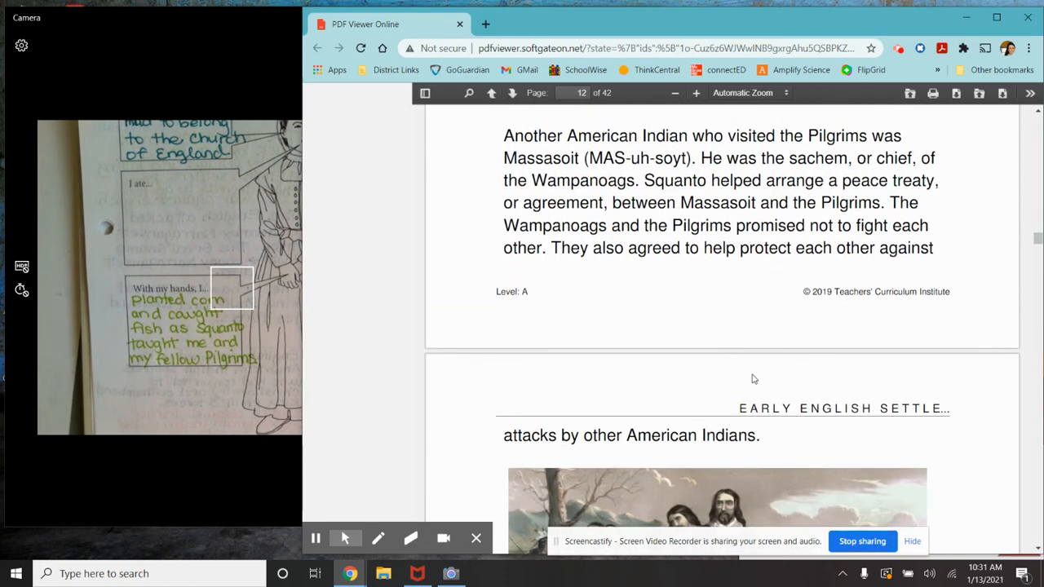
scroll("down", 3)
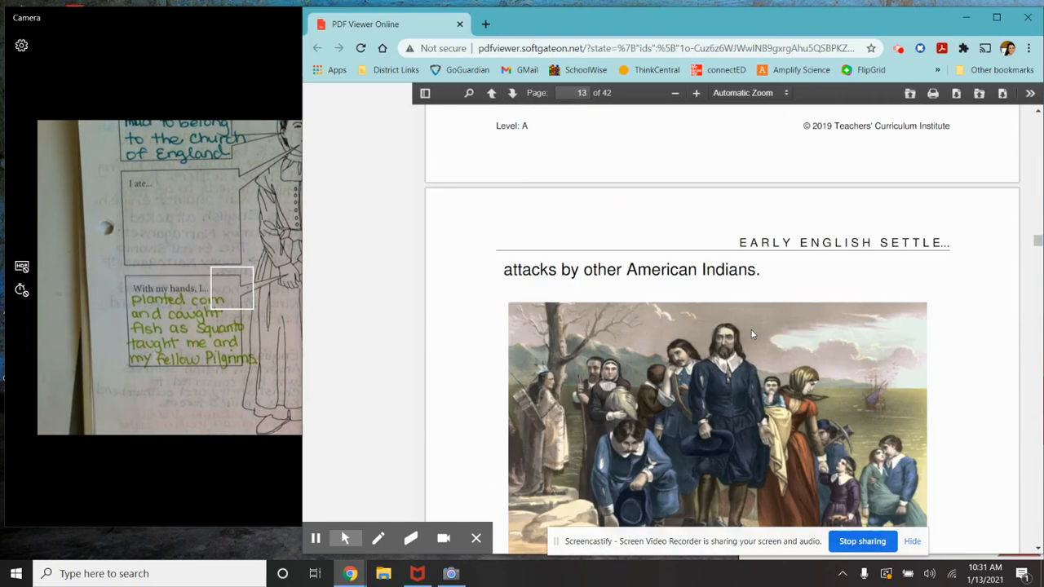
scroll("down", 3)
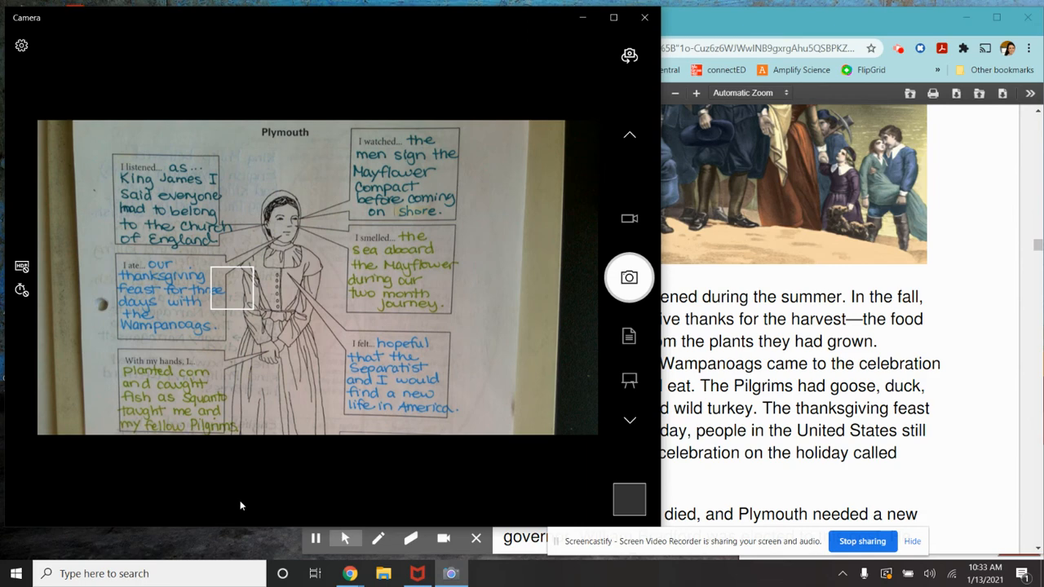
mouse_move(221, 496)
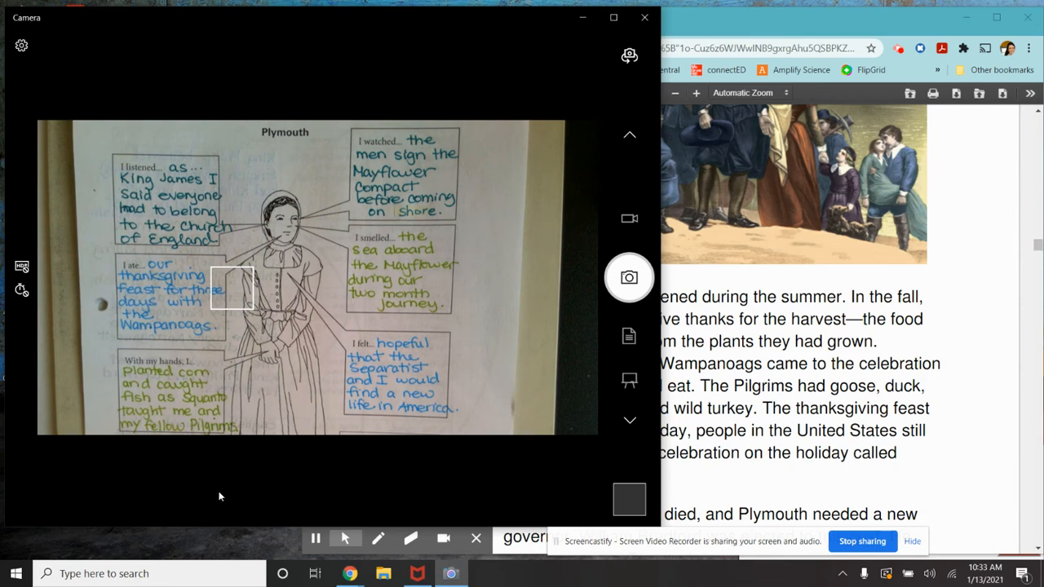